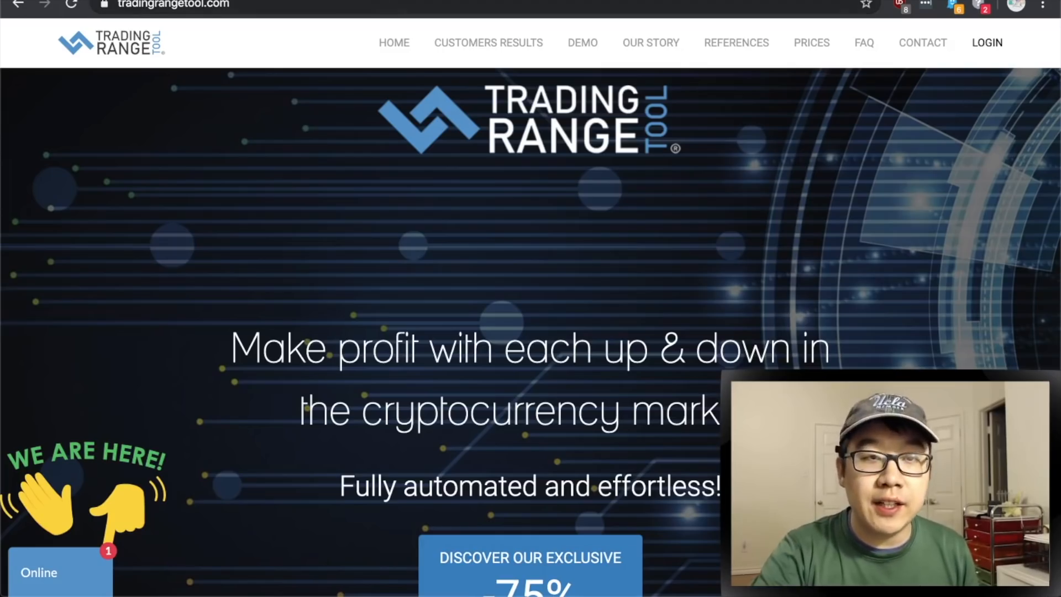
# - Sign in via LOGIN to reach the account dashboard with coin balances and total gains
pyautogui.click(986, 42)
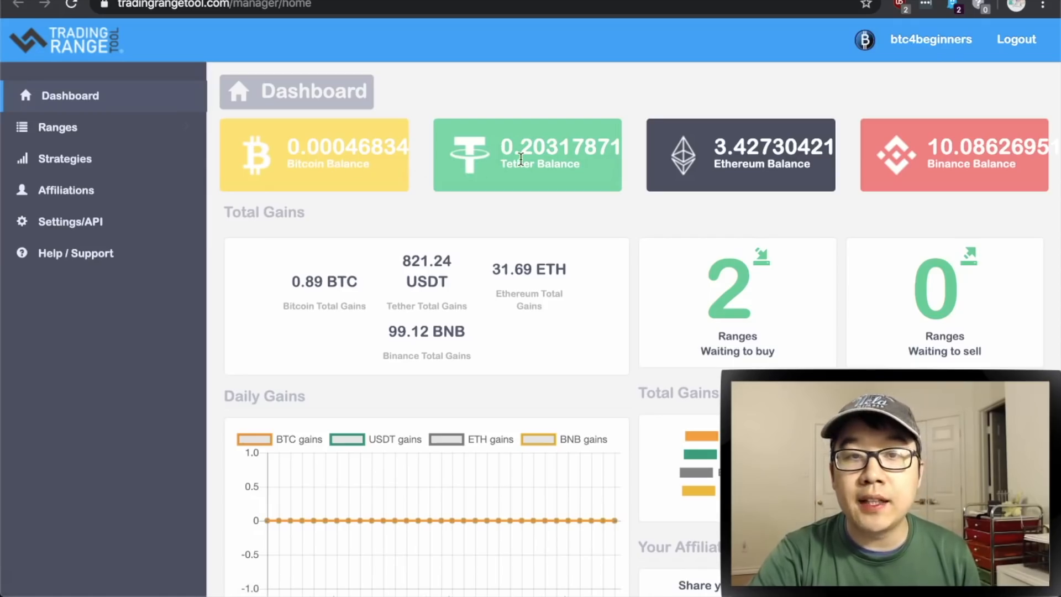
pyautogui.moveTo(593, 170)
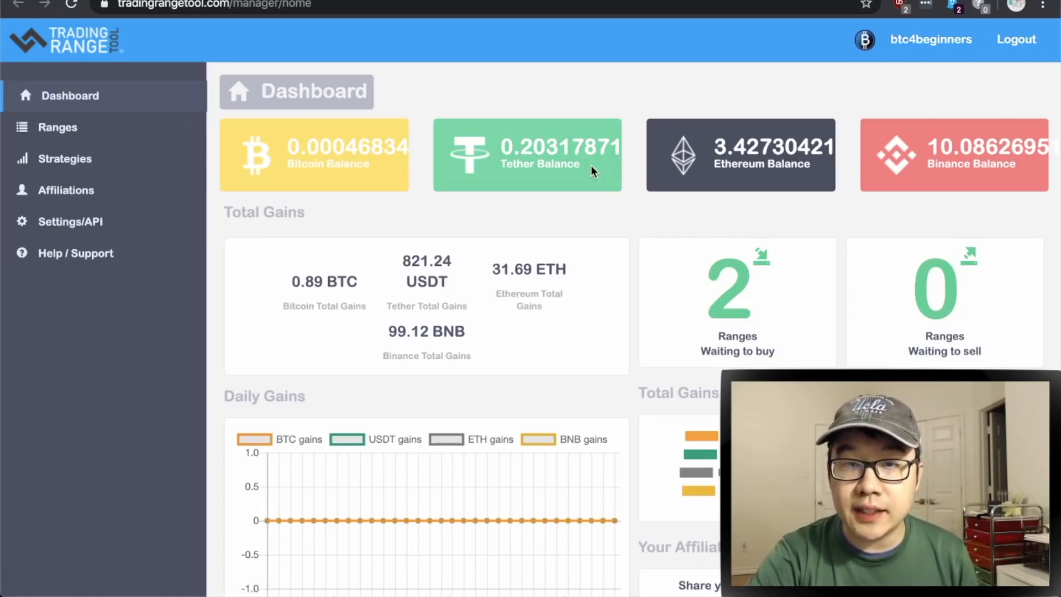
pyautogui.moveTo(338, 341)
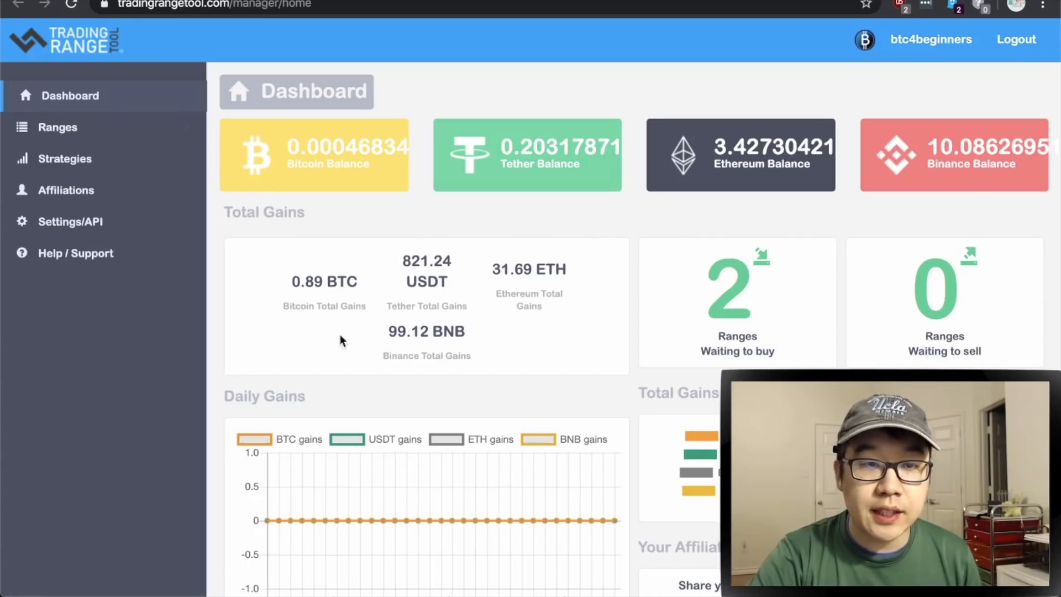
pyautogui.moveTo(612, 517)
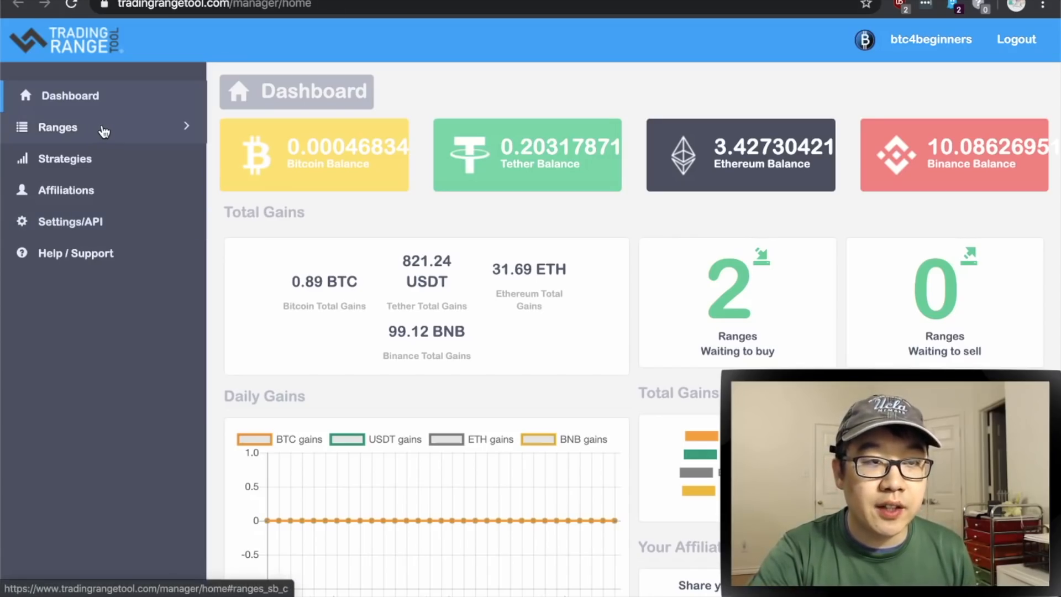
# - Go to Ranges in the sidebar and scroll through the existing range cards
pyautogui.click(57, 127)
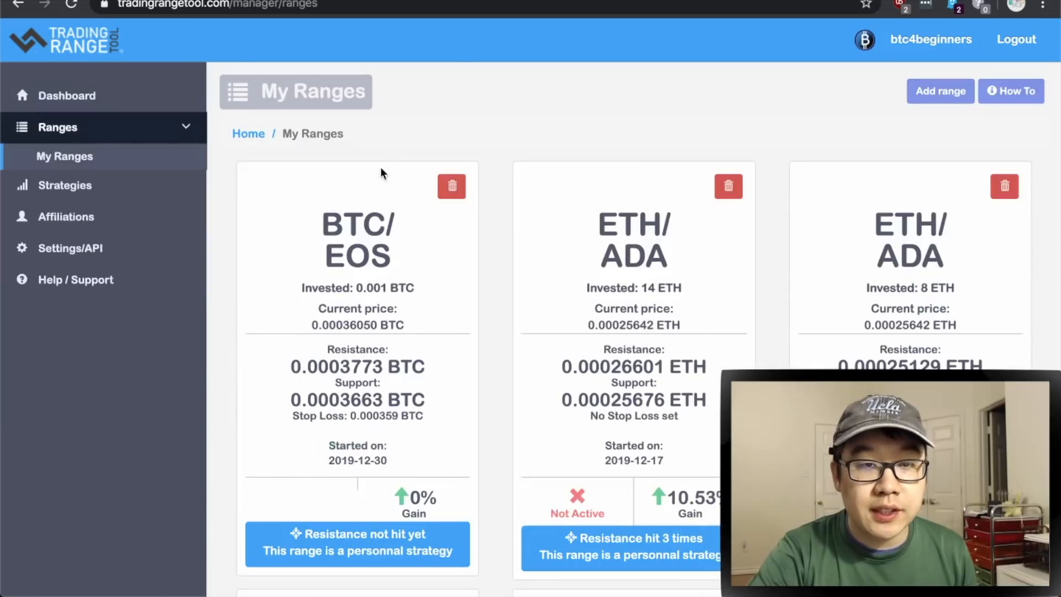
pyautogui.scroll(-3)
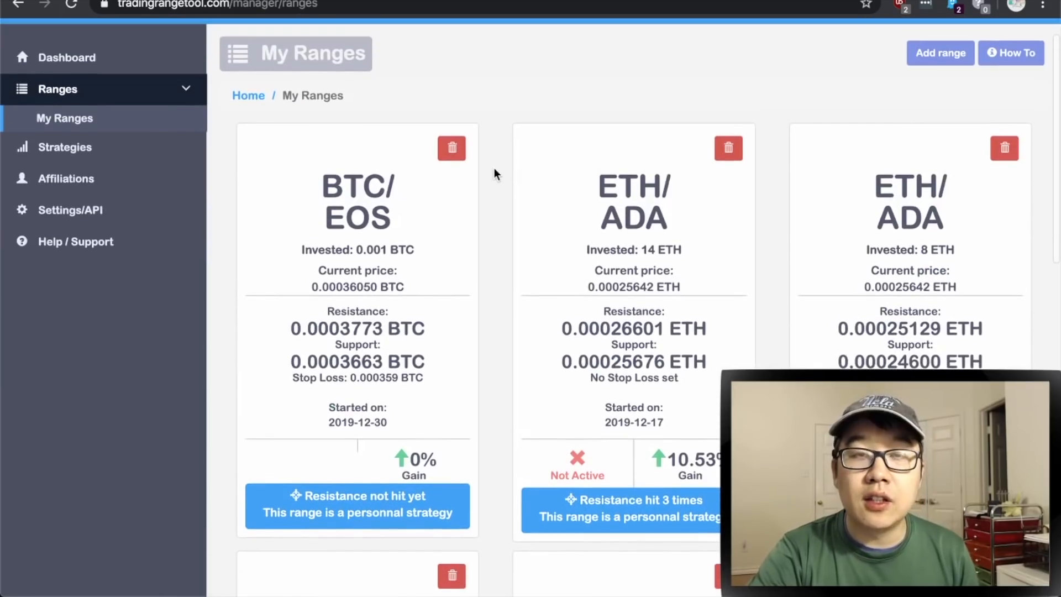
pyautogui.scroll(-3)
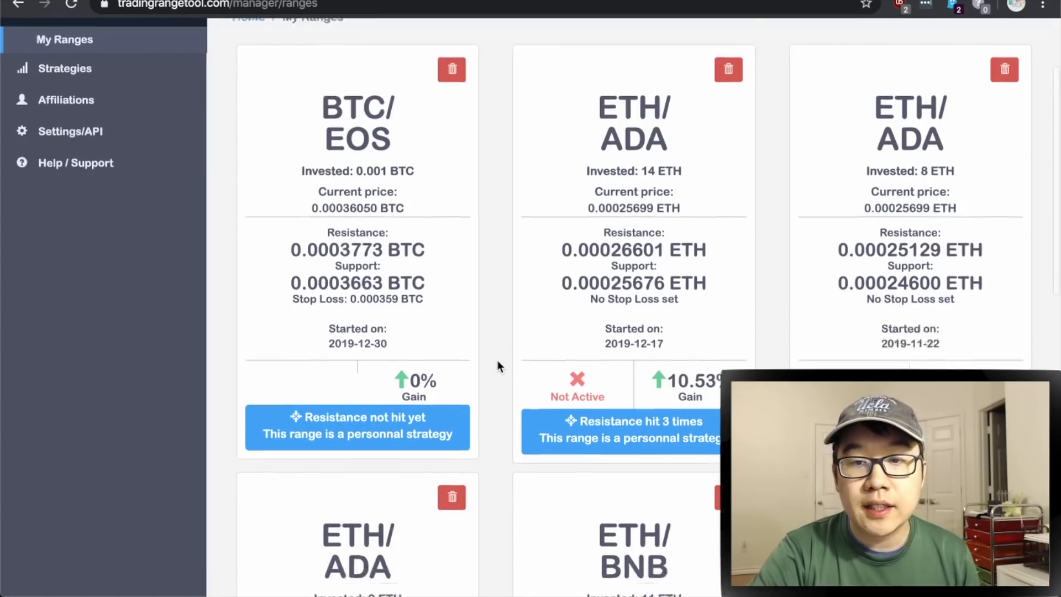
pyautogui.scroll(-3)
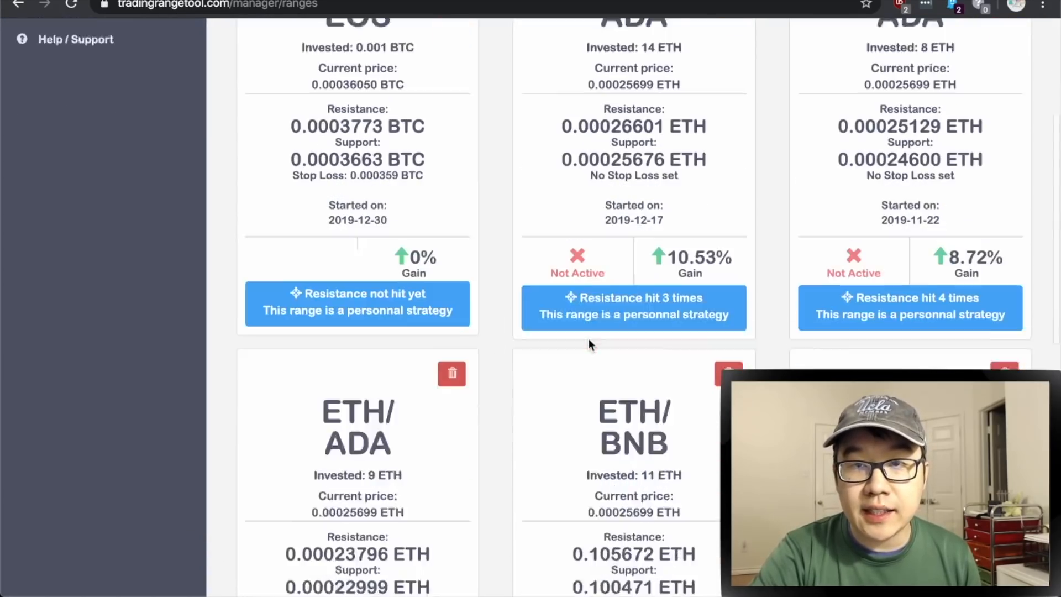
pyautogui.scroll(-3)
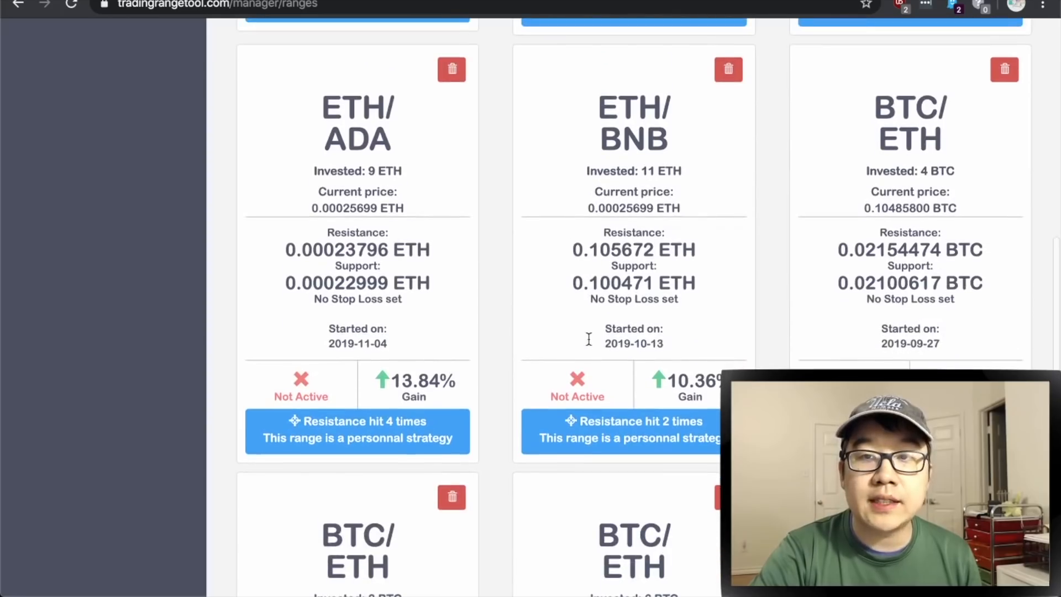
pyautogui.moveTo(589, 344)
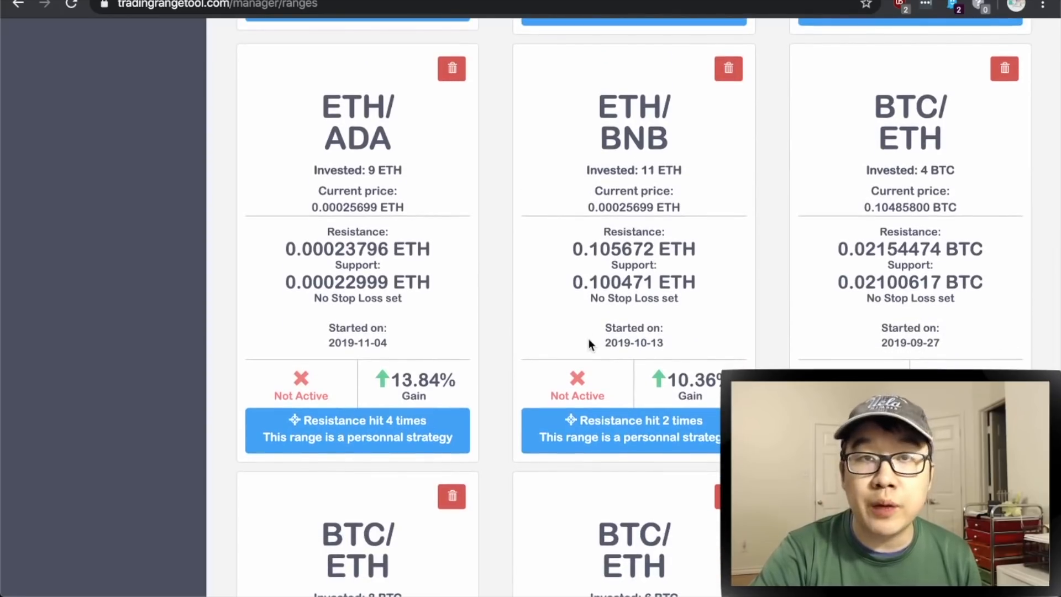
pyautogui.scroll(-3)
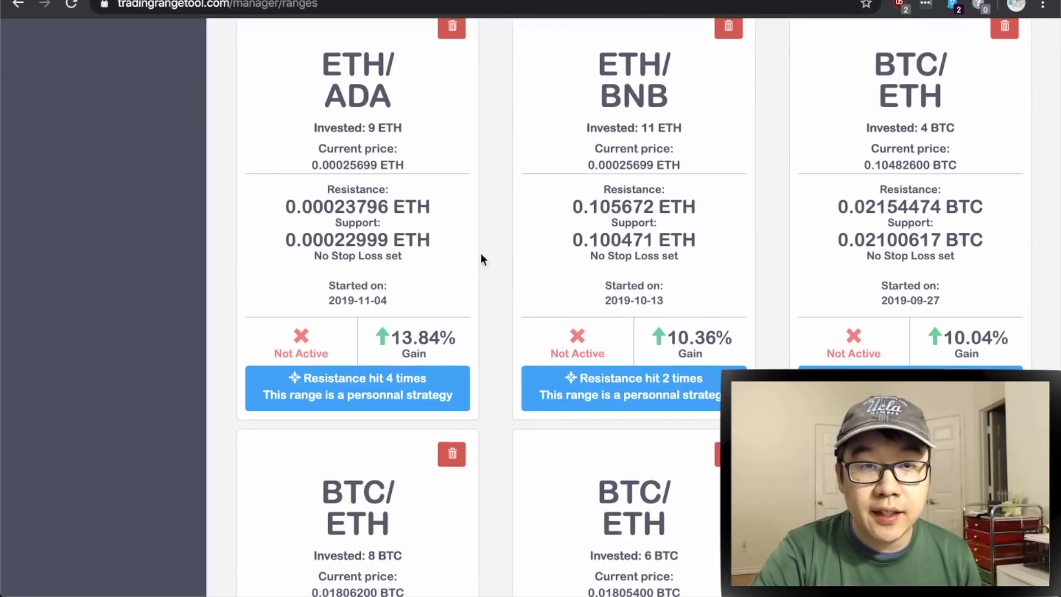
pyautogui.scroll(-3)
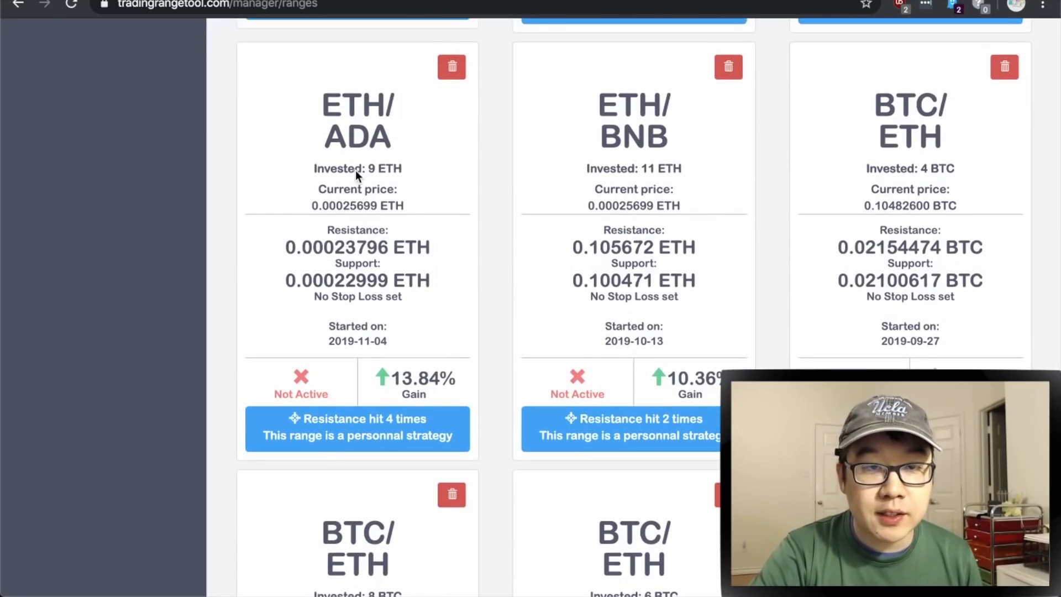
pyautogui.moveTo(358, 258)
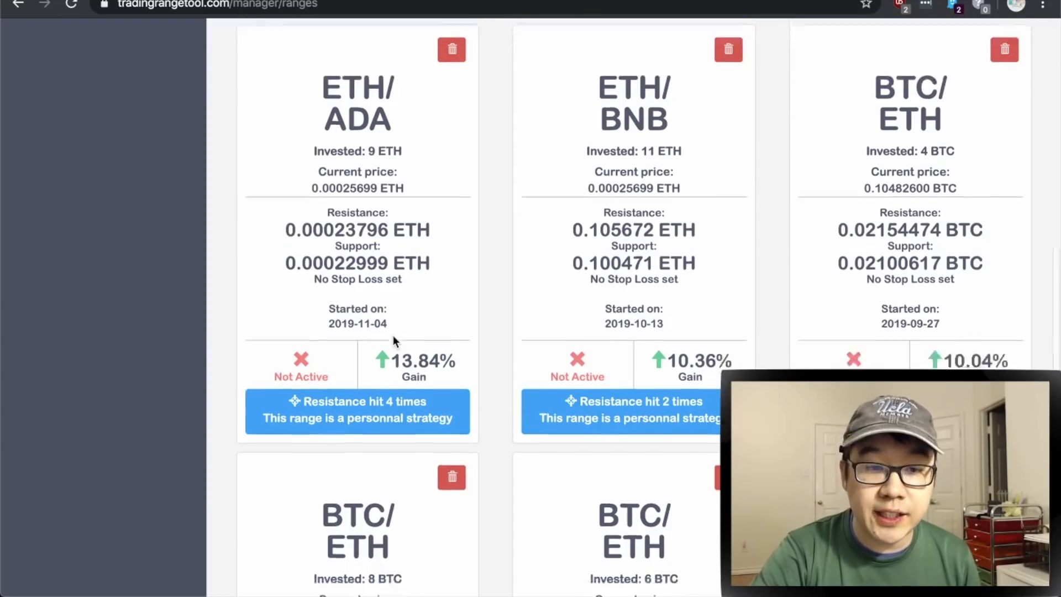
pyautogui.scroll(-3)
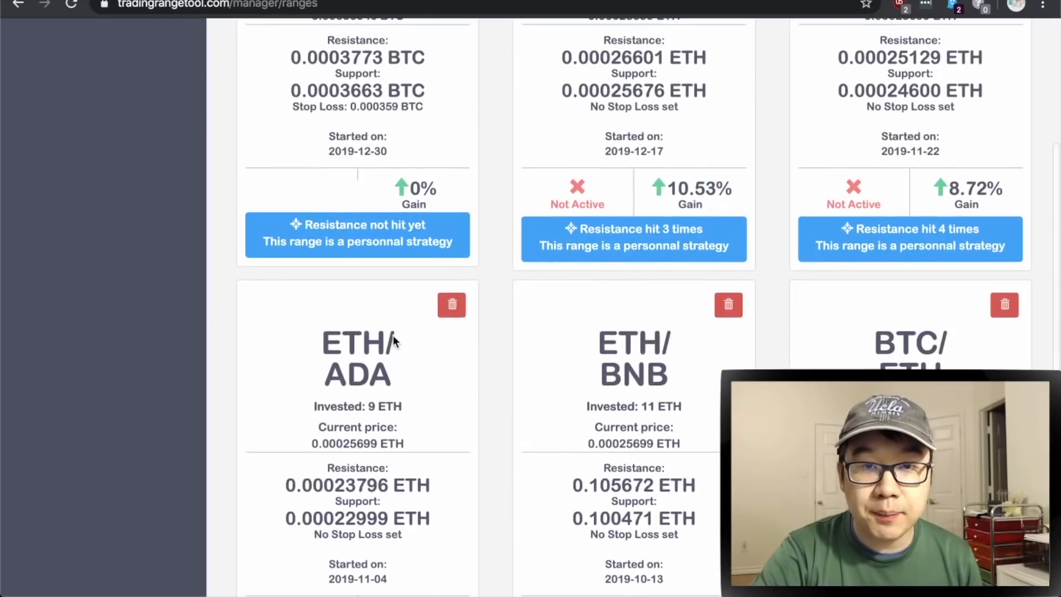
pyautogui.scroll(-3)
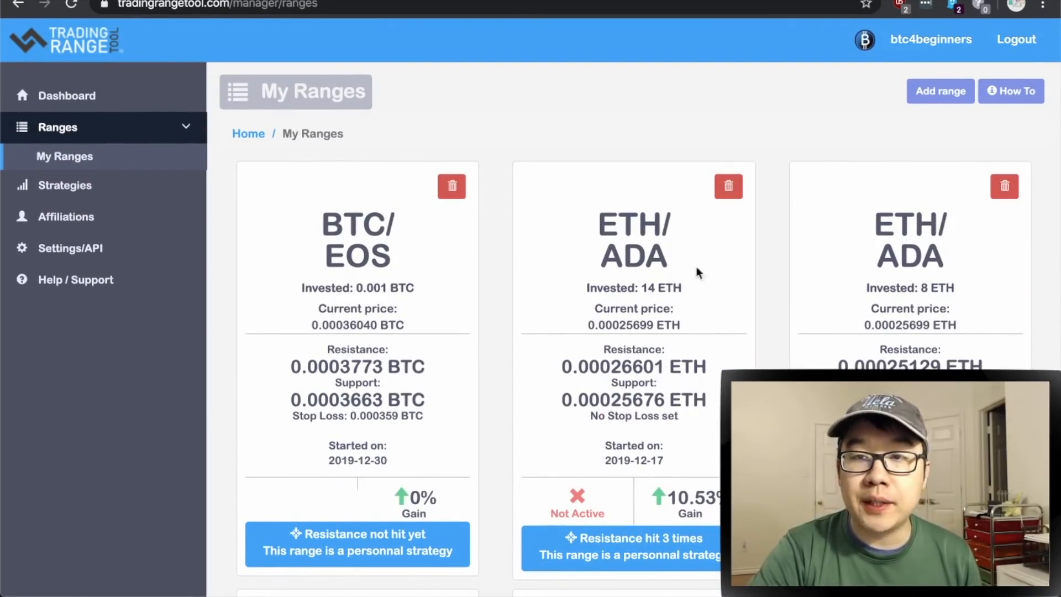
pyautogui.moveTo(882, 109)
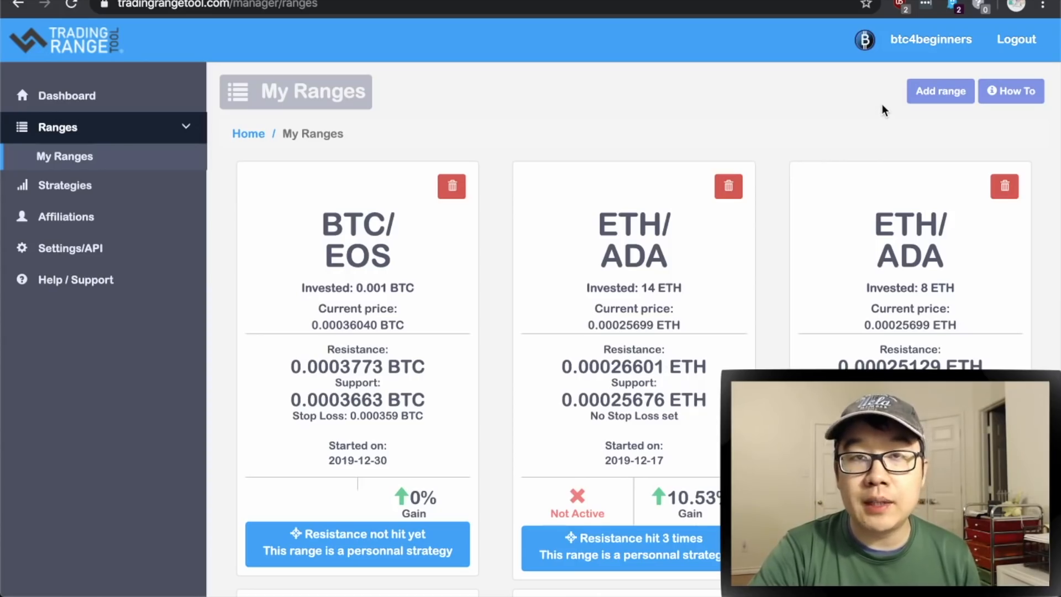
# - Begin an Add range form and choose ETH-BNB as the trading pair
pyautogui.click(939, 90)
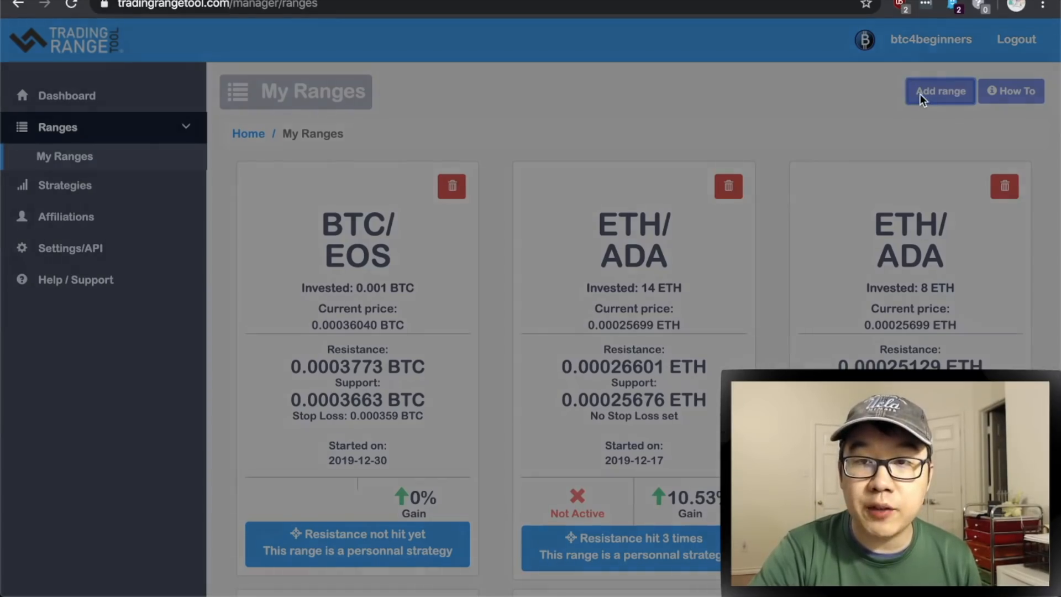
pyautogui.click(939, 91)
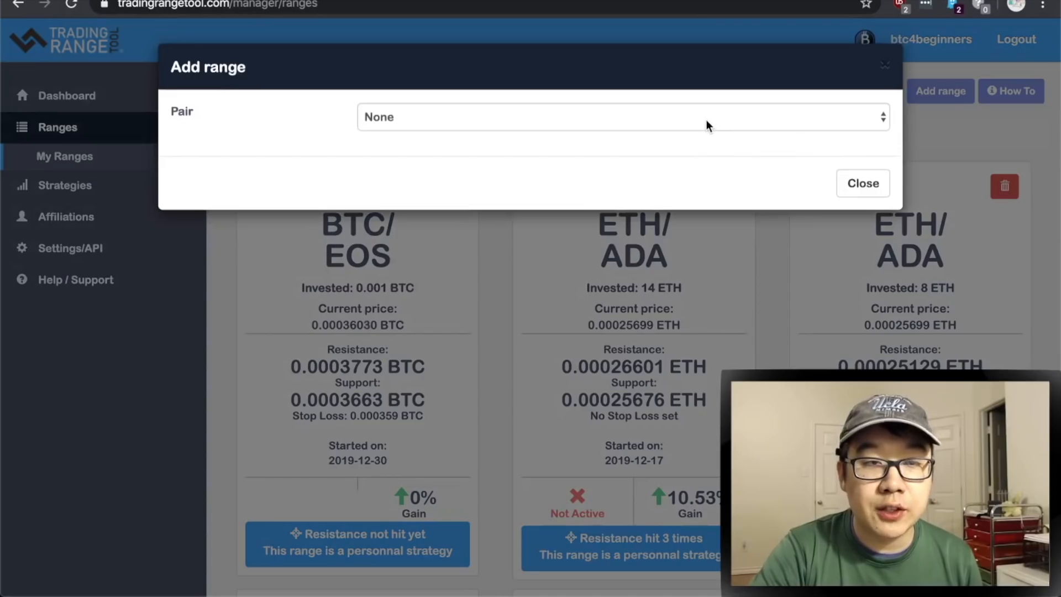
pyautogui.click(621, 116)
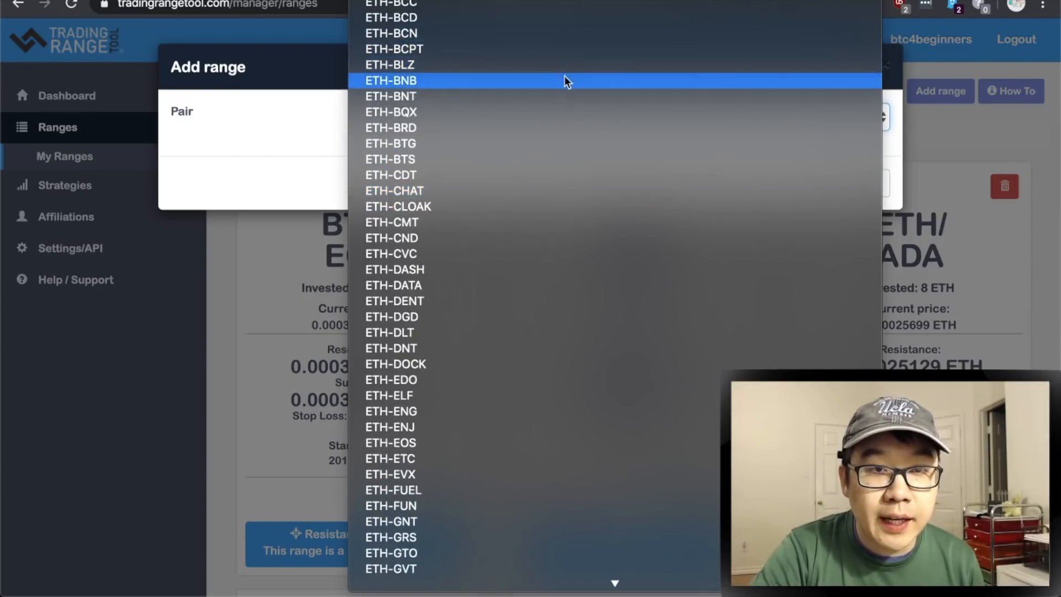
pyautogui.click(390, 79)
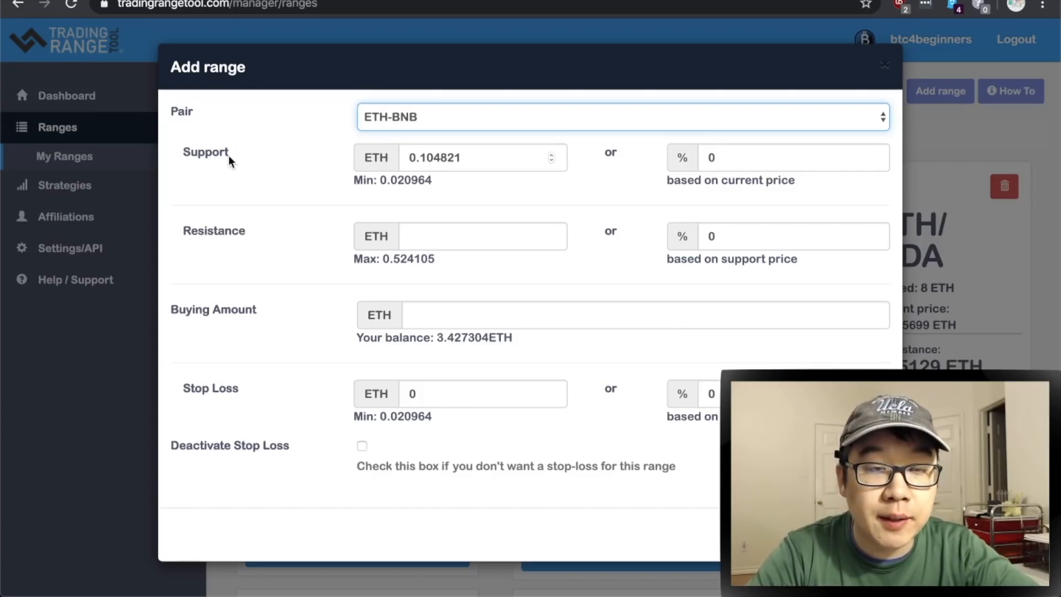
pyautogui.moveTo(243, 235)
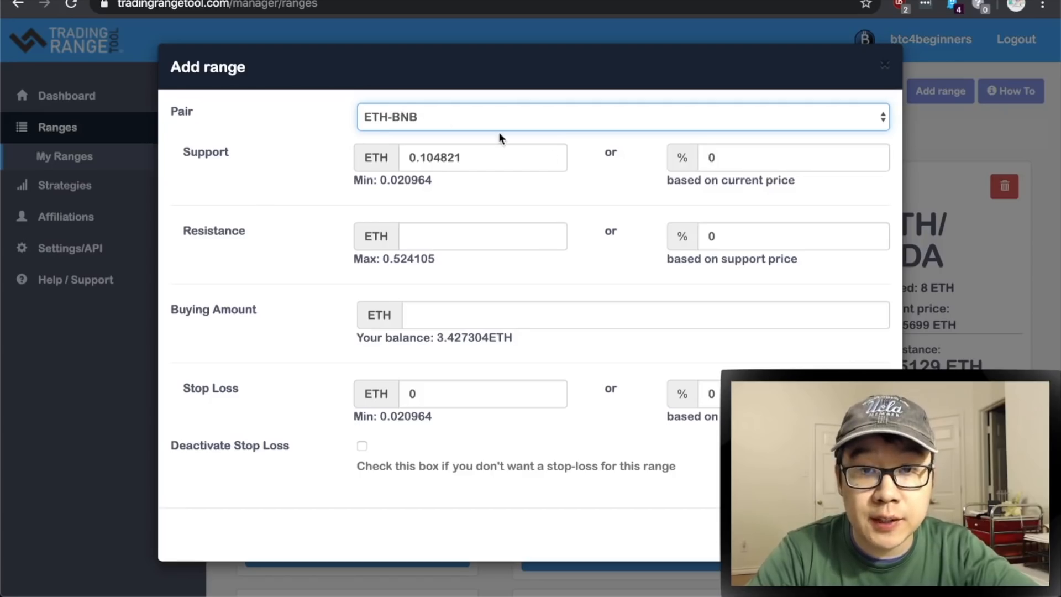
# - Enter support −2%, resistance +5% and buying amount 1 ETH, keeping the stop loss
pyautogui.click(792, 157)
pyautogui.write('-')
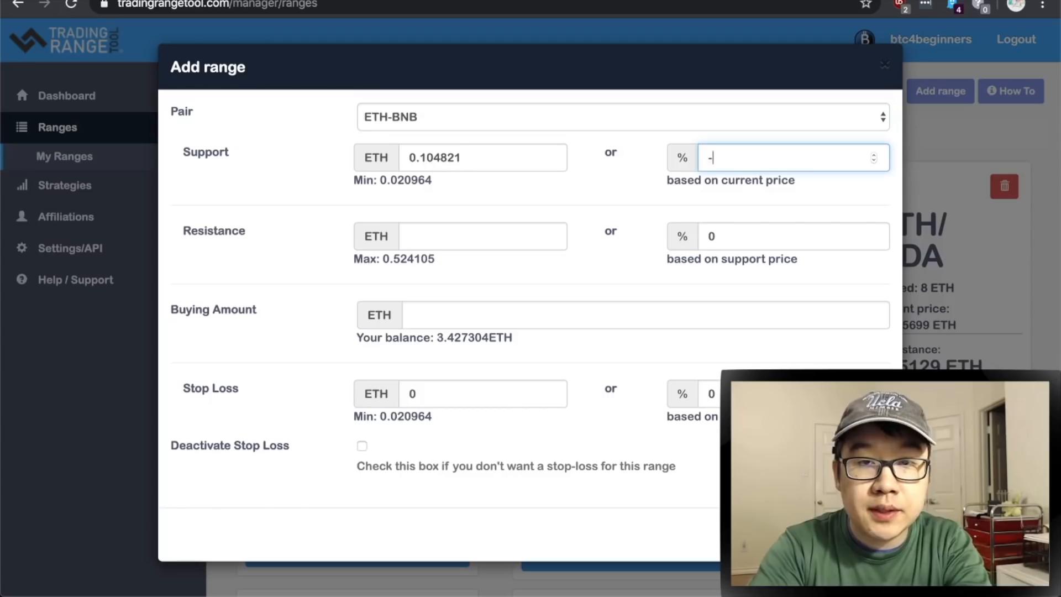
pyautogui.write('2')
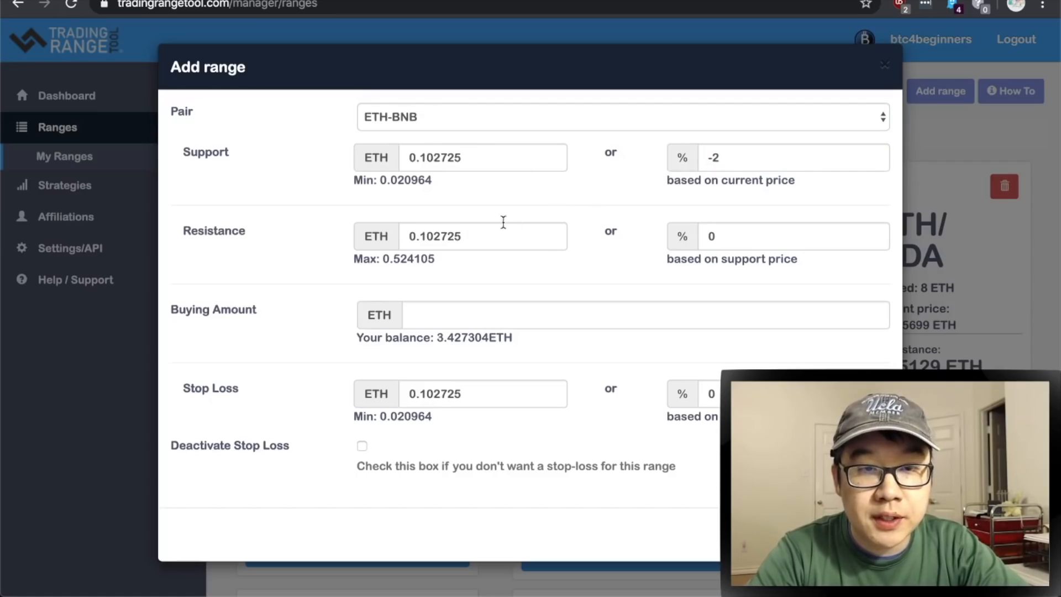
pyautogui.click(778, 236)
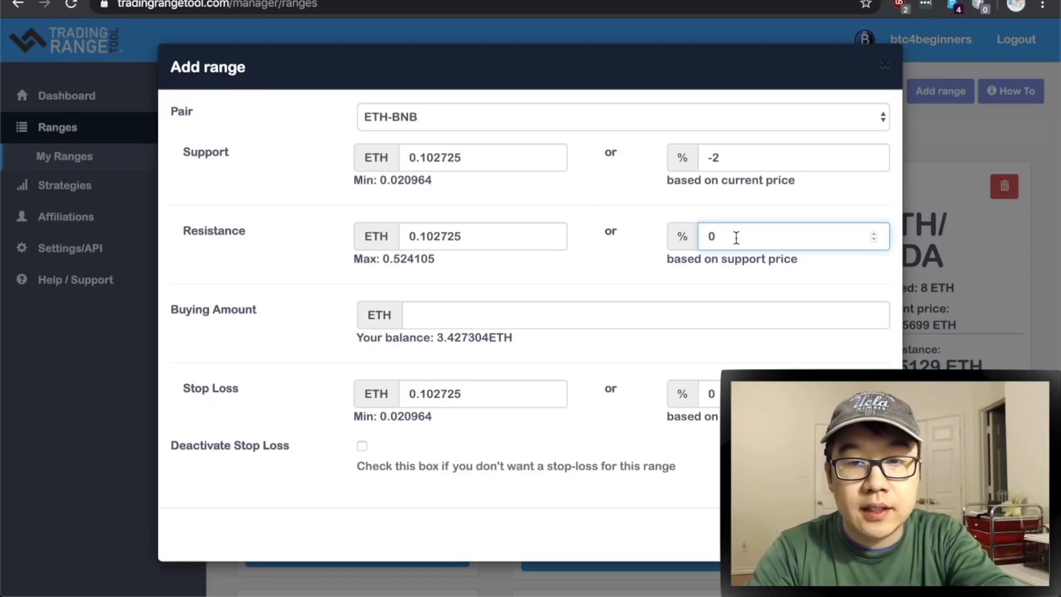
pyautogui.write('5')
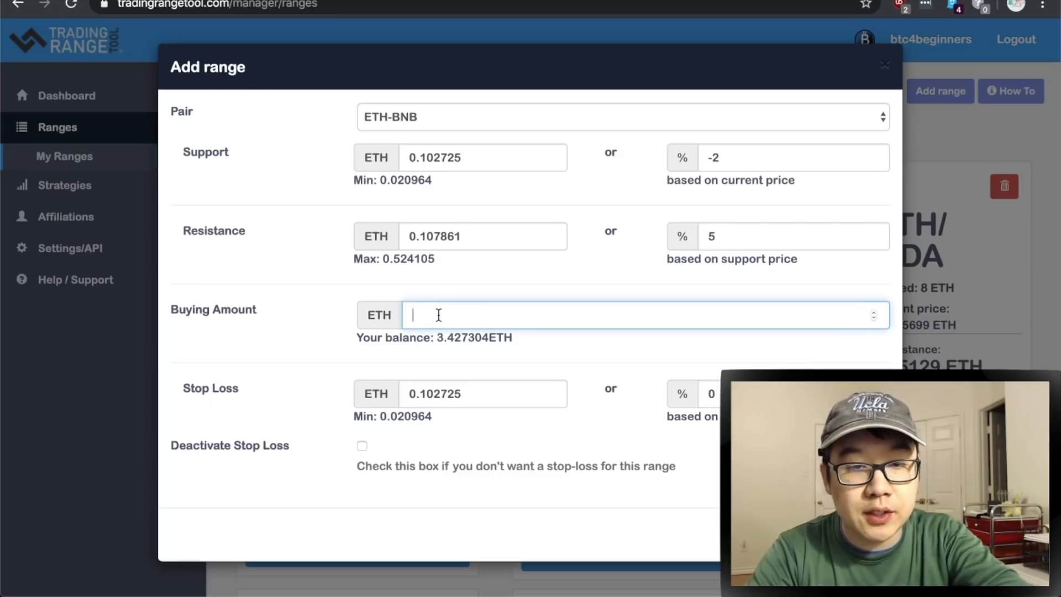
pyautogui.write('1')
pyautogui.click(694, 393)
pyautogui.write('-5')
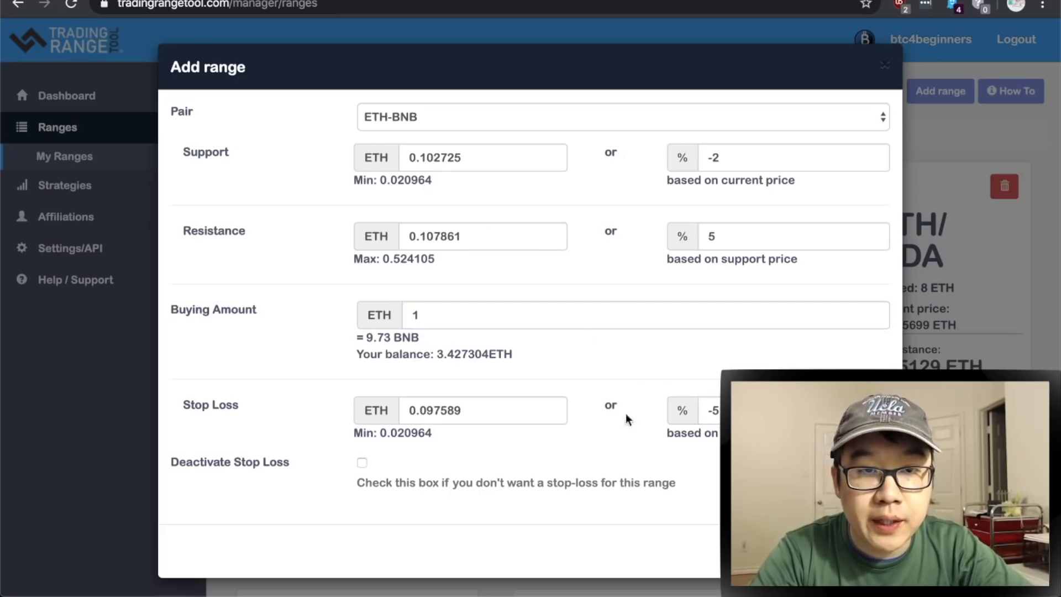
pyautogui.moveTo(649, 459)
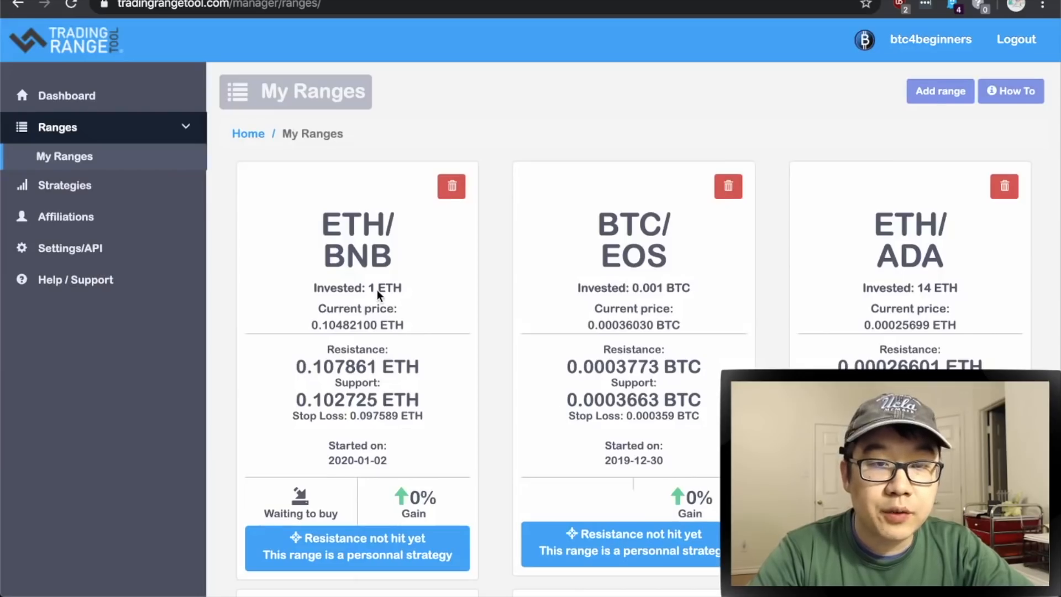
# - Scroll My Ranges to review the new ETH/BNB card waiting to buy
pyautogui.scroll(-3)
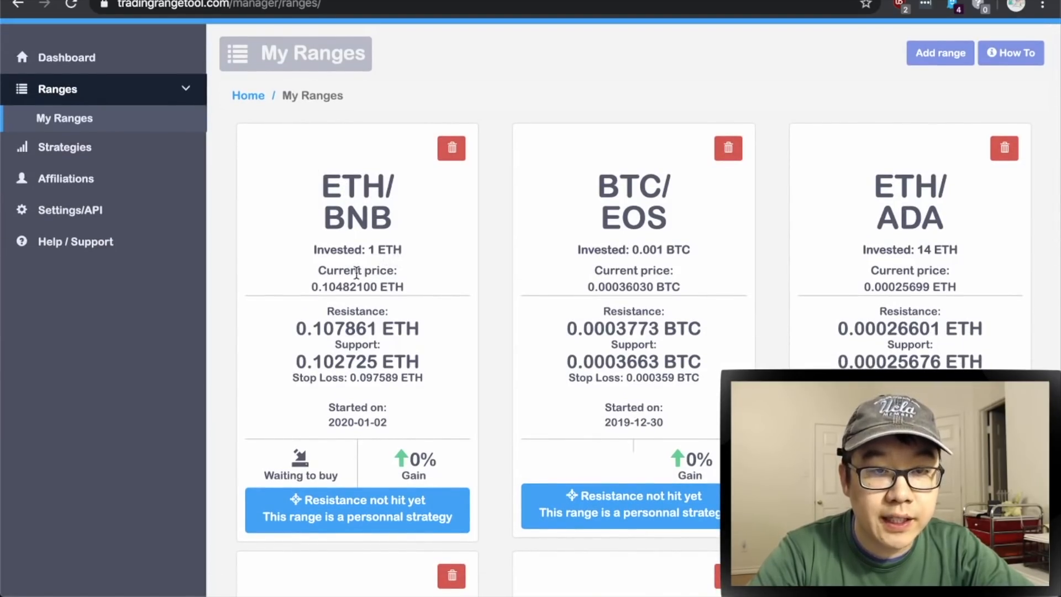
pyautogui.scroll(-3)
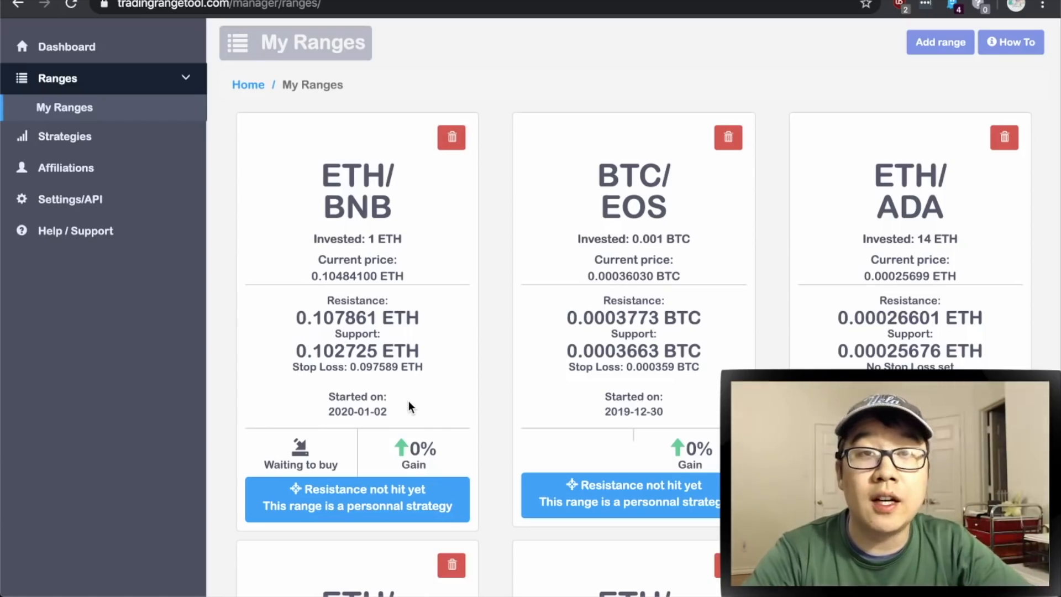
pyautogui.scroll(-3)
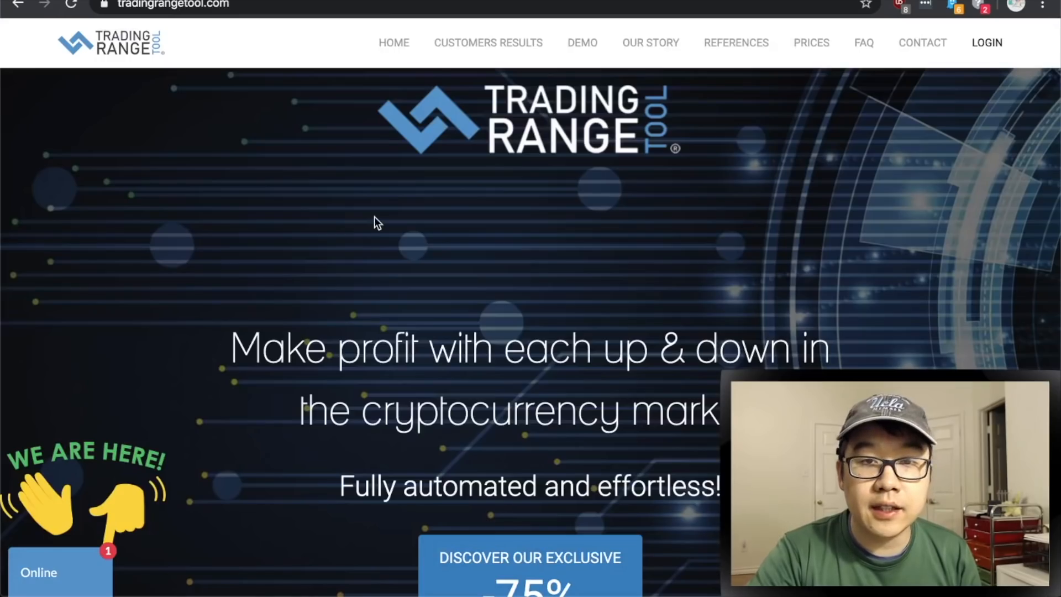
# - Scroll the home page down to the pricing section with the $299 Lifetime offer
pyautogui.scroll(-3)
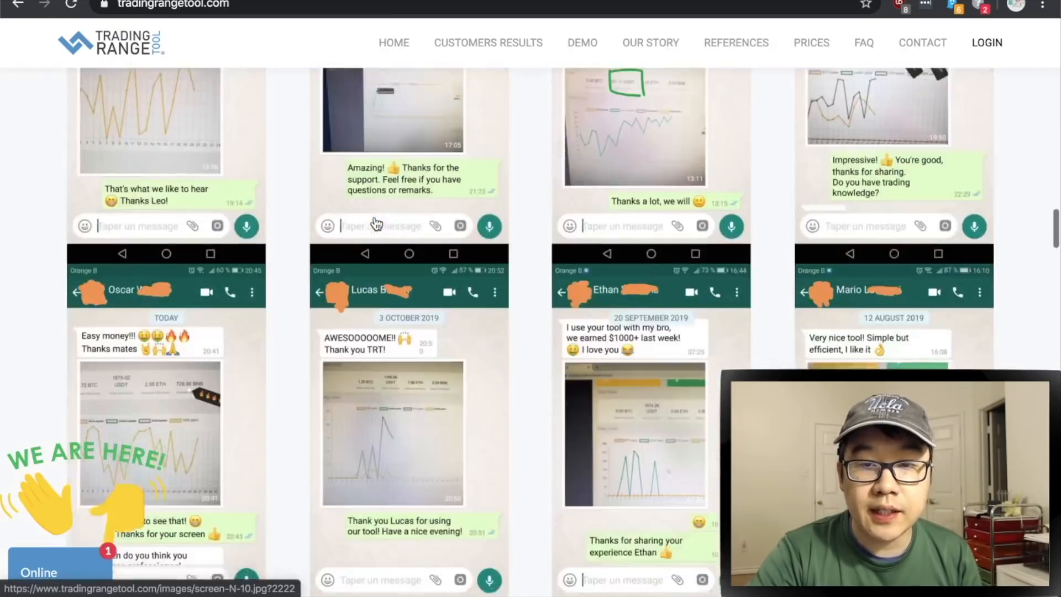
pyautogui.scroll(-3)
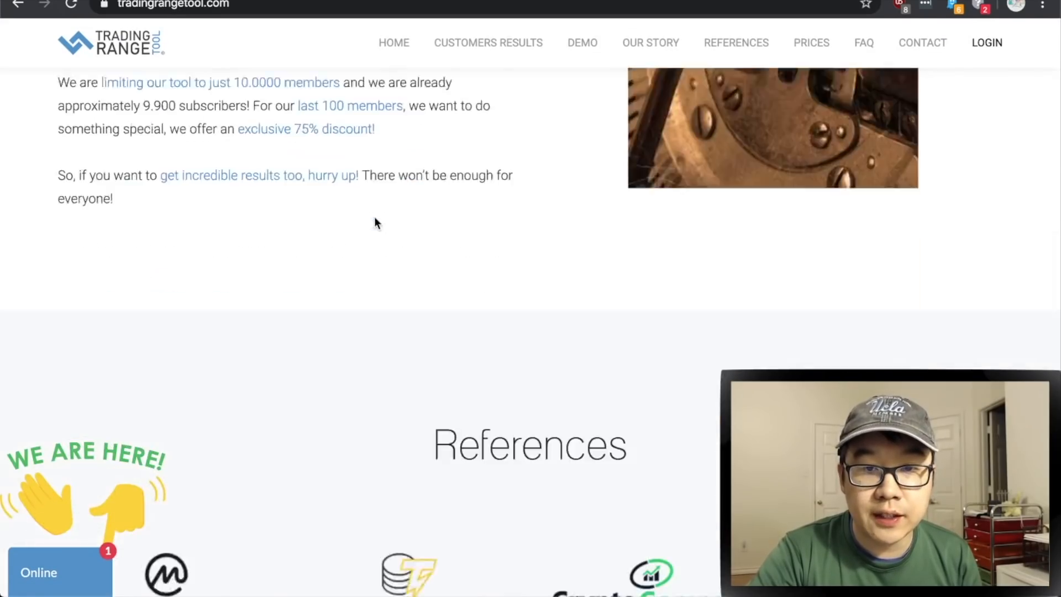
pyautogui.scroll(-3)
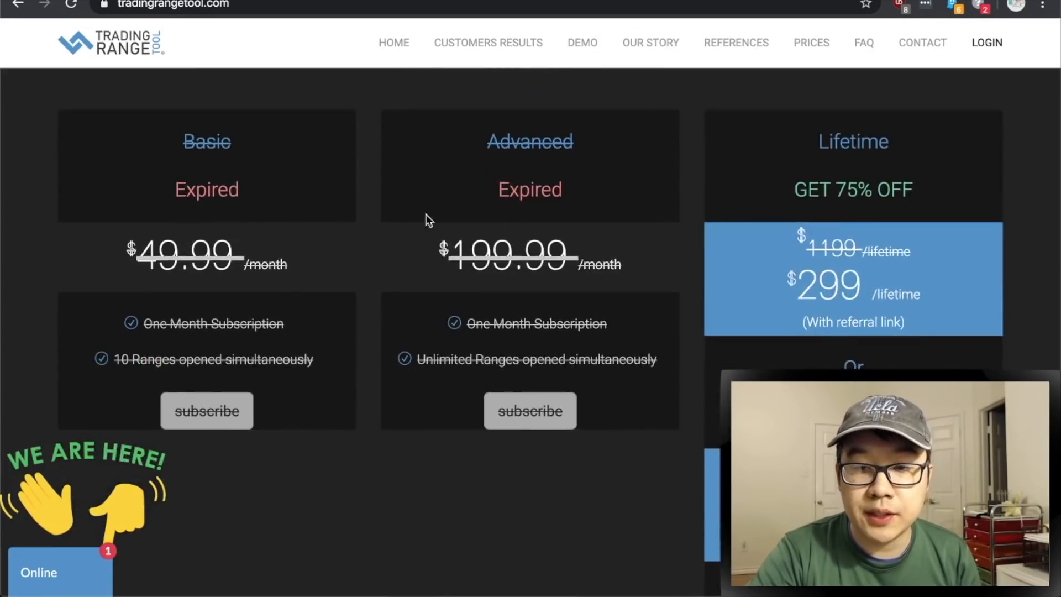
pyautogui.scroll(-3)
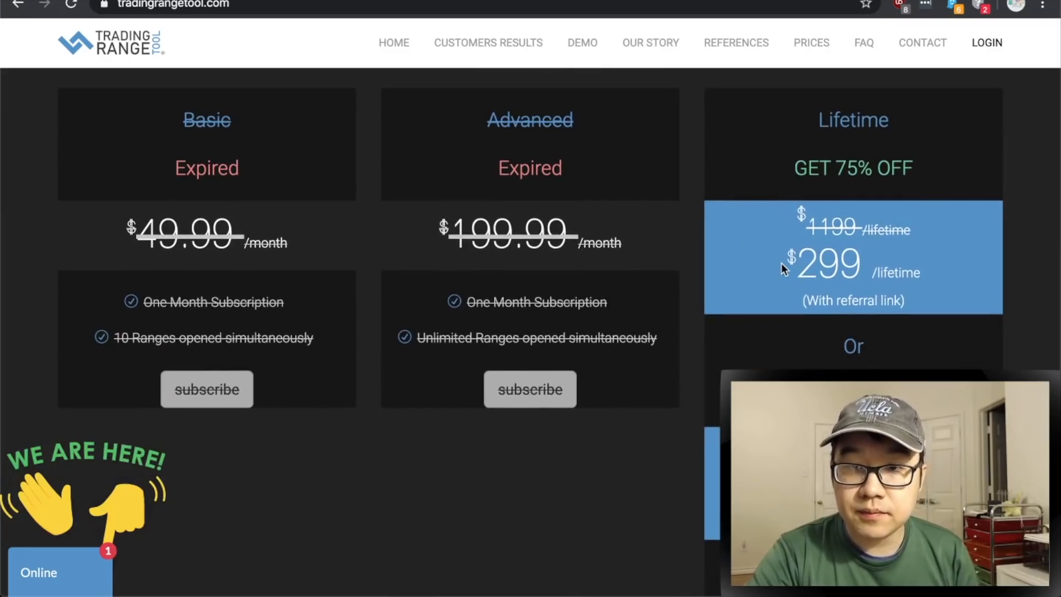
pyautogui.moveTo(849, 170)
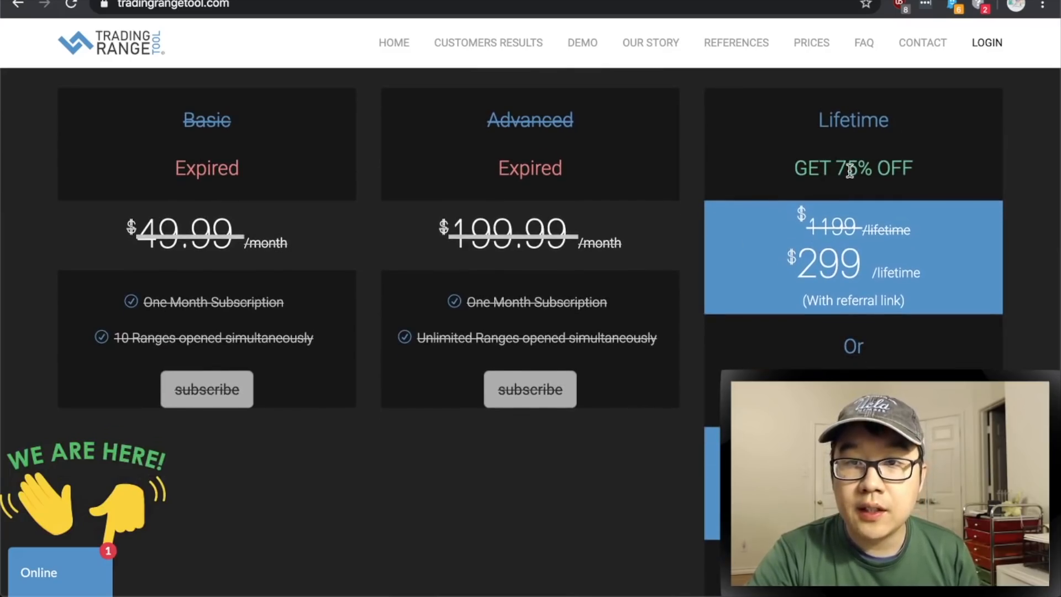